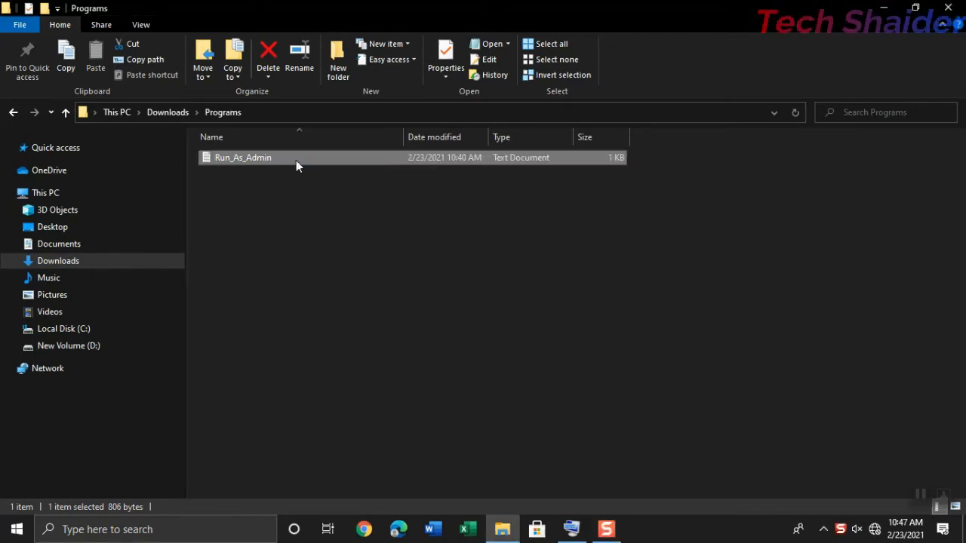
pyautogui.moveTo(220, 171)
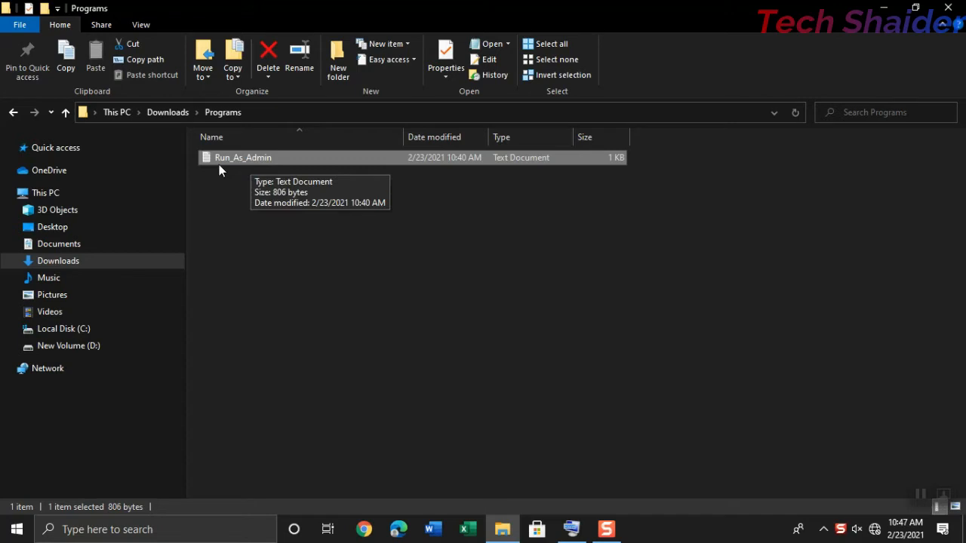
pyautogui.moveTo(287, 163)
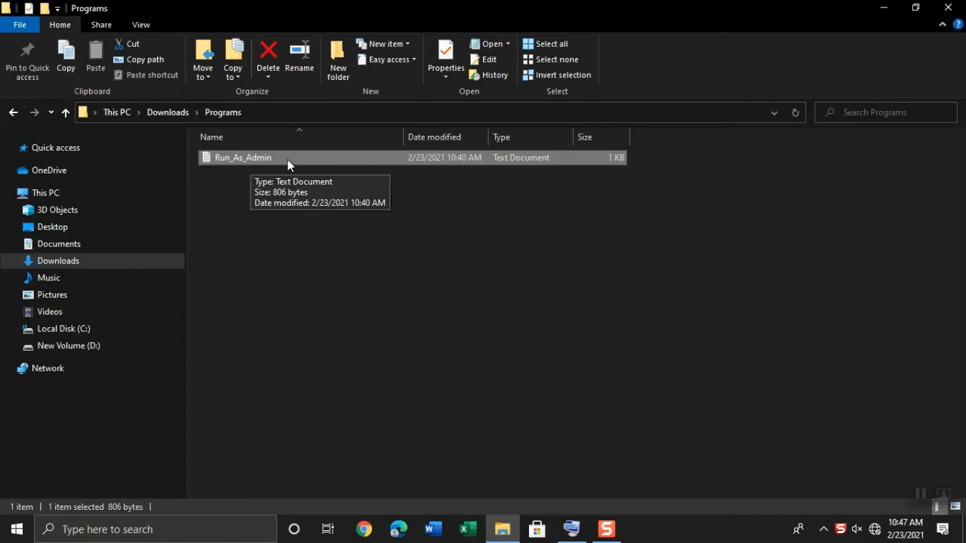
pyautogui.moveTo(285, 165)
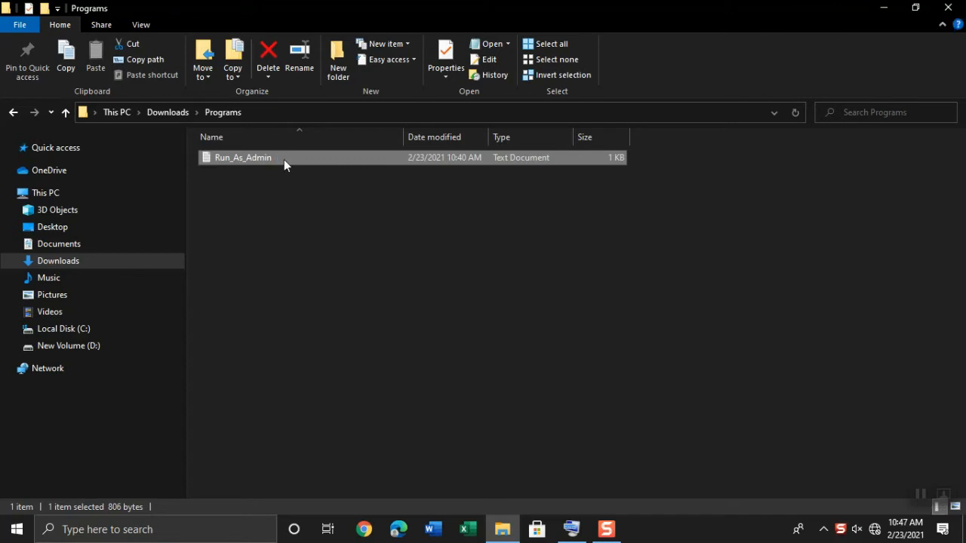
# Step: Open the Run_As_Admin script in Notepad and maximize the editor window
pyautogui.doubleClick(242, 157)
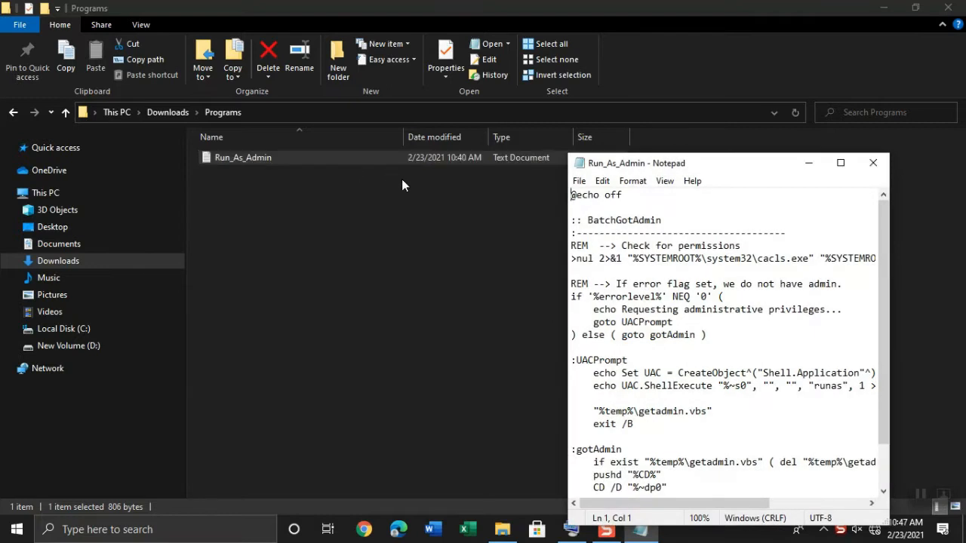
pyautogui.moveTo(743, 169)
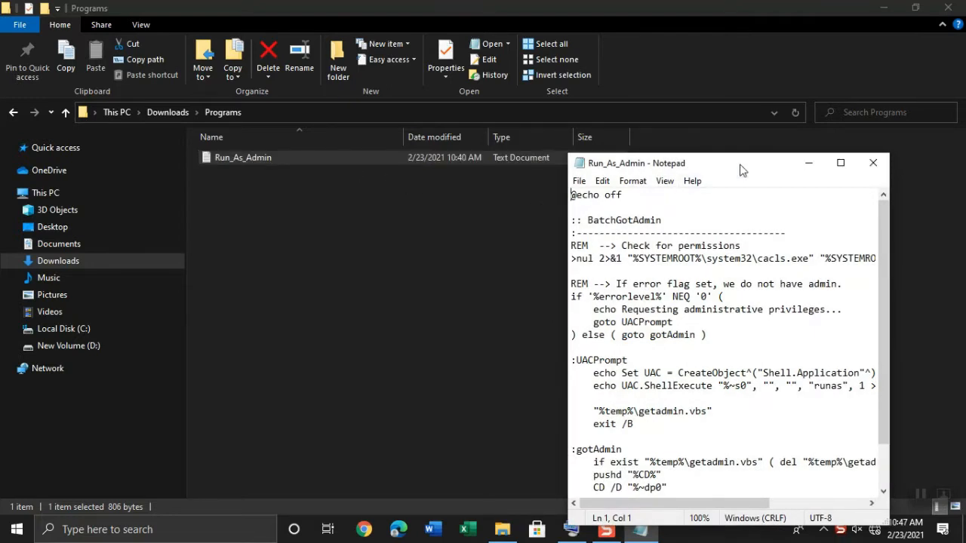
pyautogui.moveTo(740, 164); pyautogui.dragTo(486, 120)
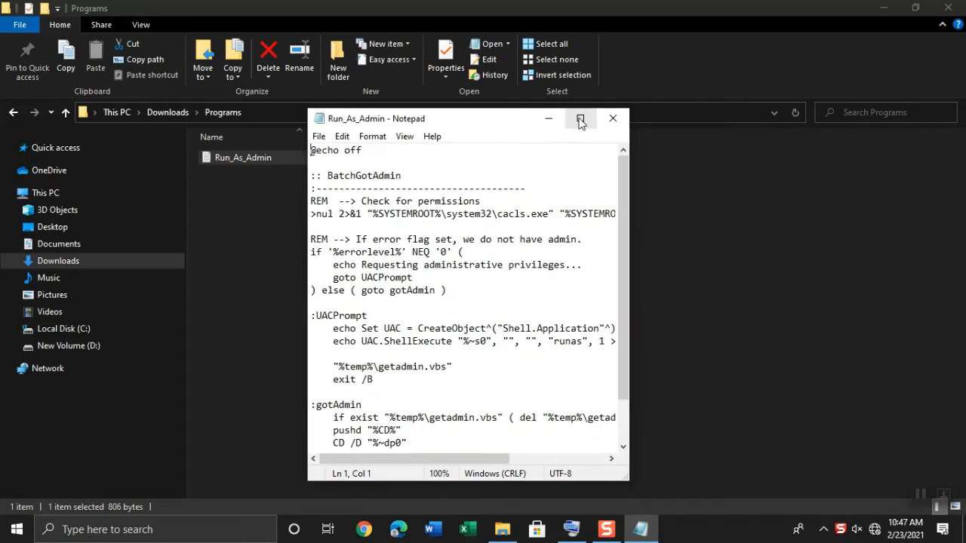
pyautogui.click(580, 118)
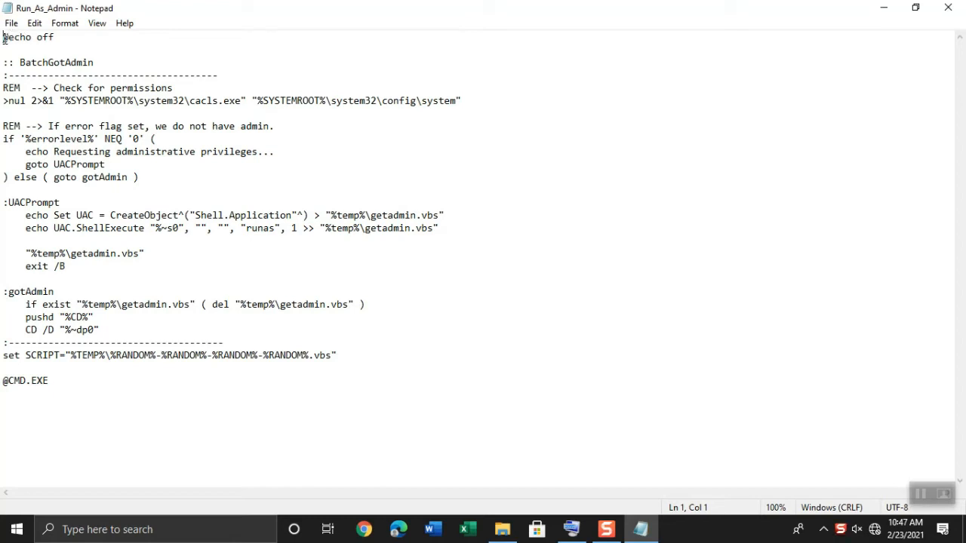
# Step: Review the whole script text, leaving the insertion point on the first line
pyautogui.moveTo(3, 37); pyautogui.dragTo(96, 214)
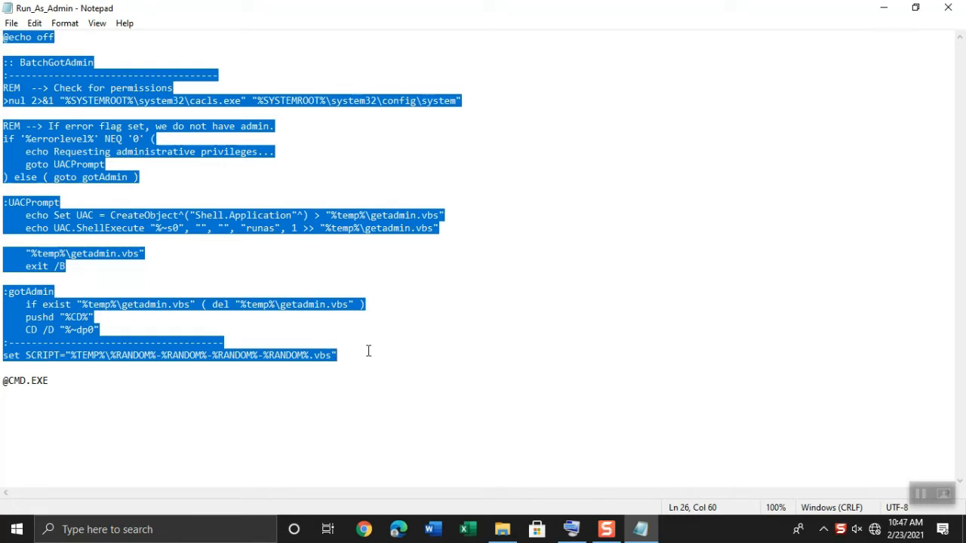
pyautogui.moveTo(364, 367)
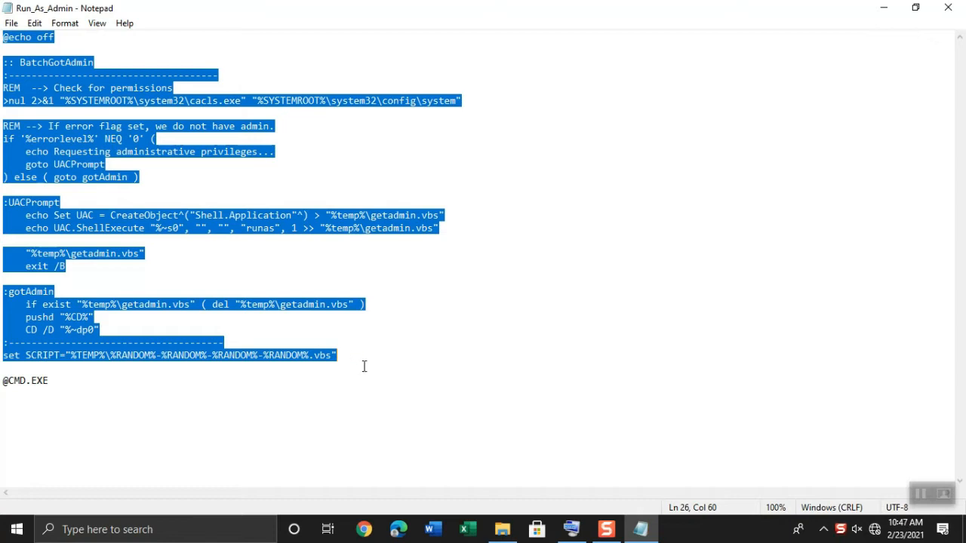
pyautogui.click(82, 384)
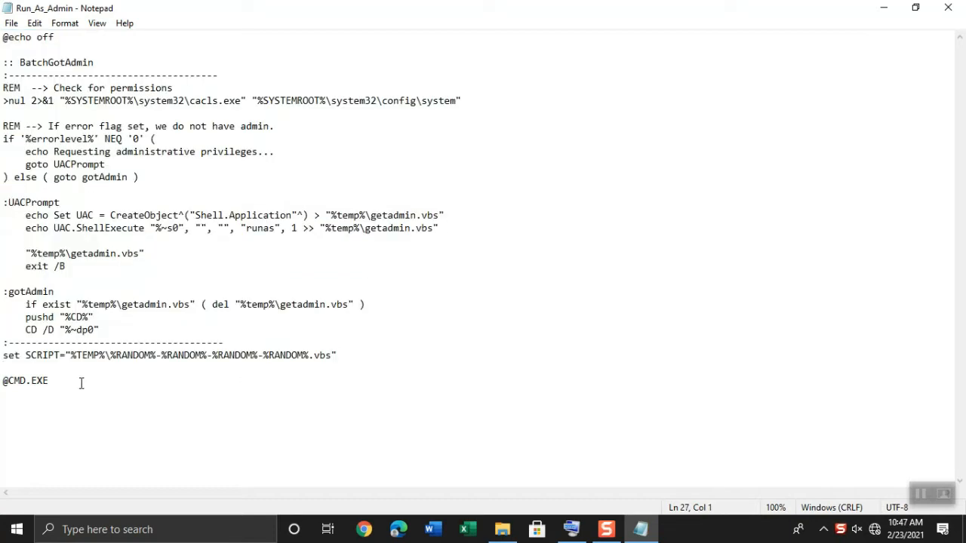
pyautogui.doubleClick(24, 381)
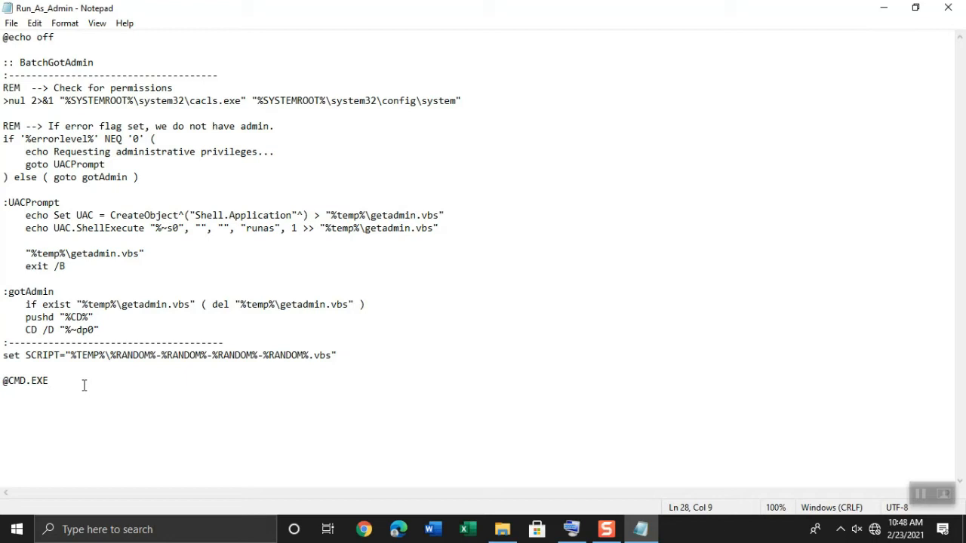
pyautogui.moveTo(275, 109)
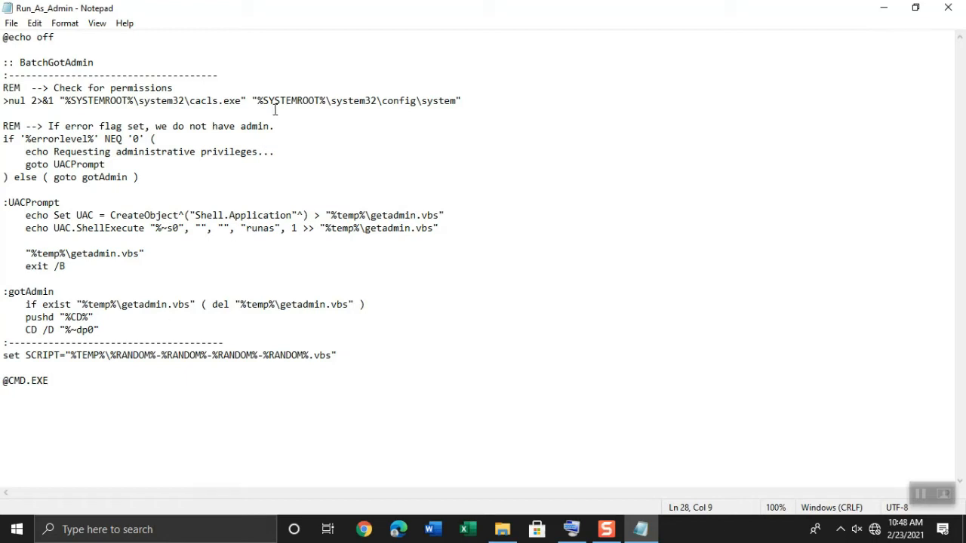
pyautogui.click(54, 36)
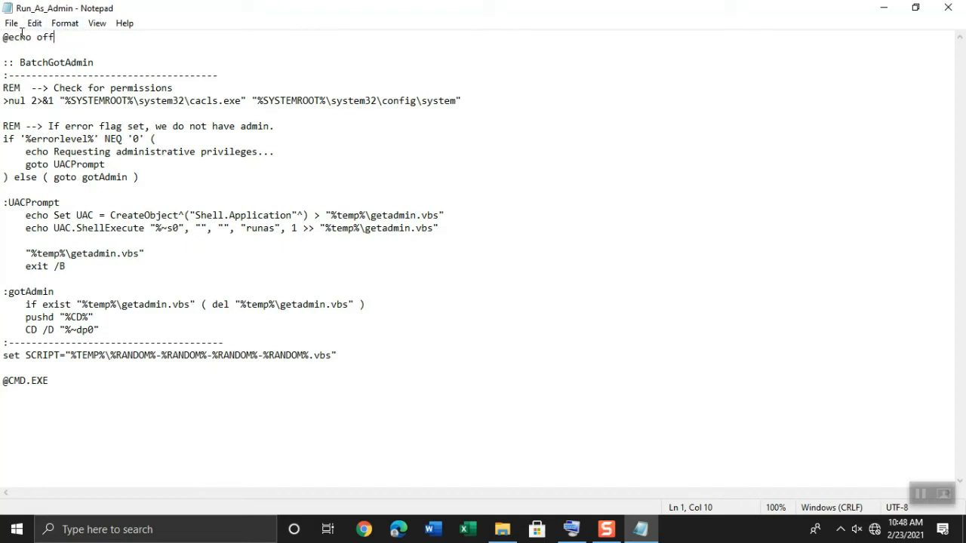
# Step: Bring up the Save As dialog for the script from the File menu
pyautogui.click(12, 23)
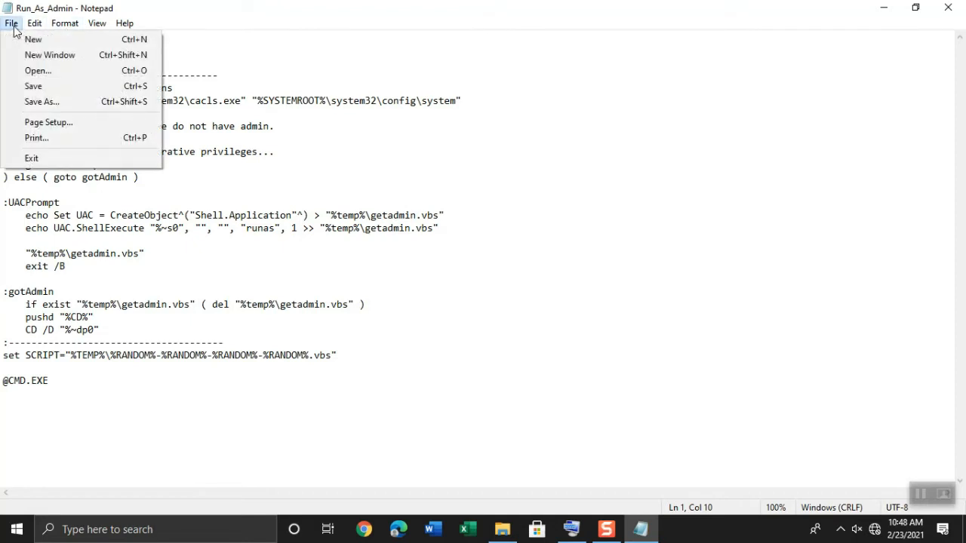
pyautogui.moveTo(33, 39)
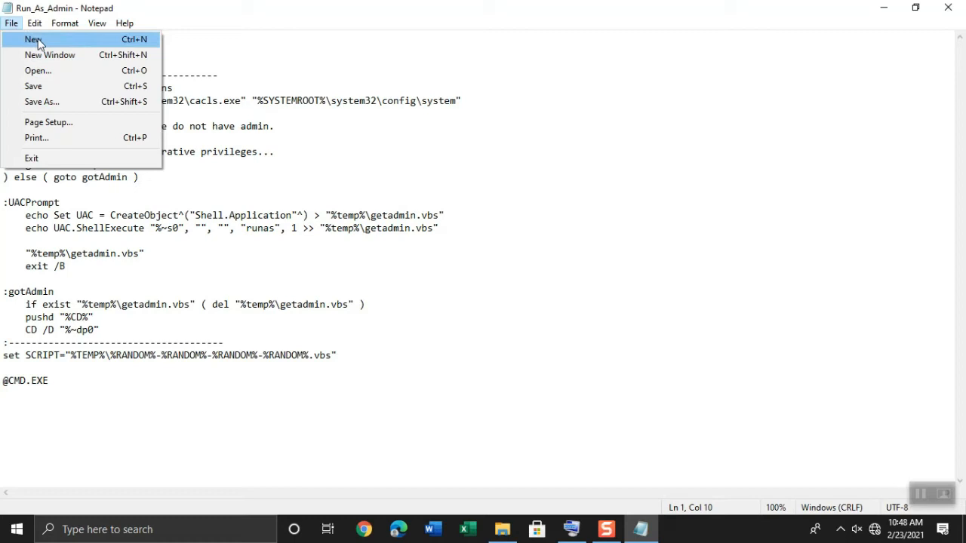
pyautogui.moveTo(63, 86)
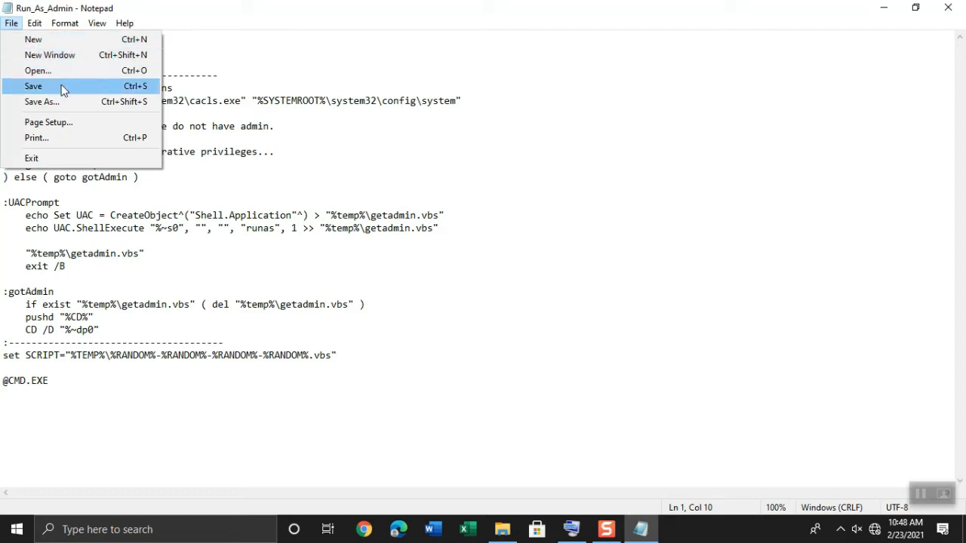
pyautogui.moveTo(41, 103)
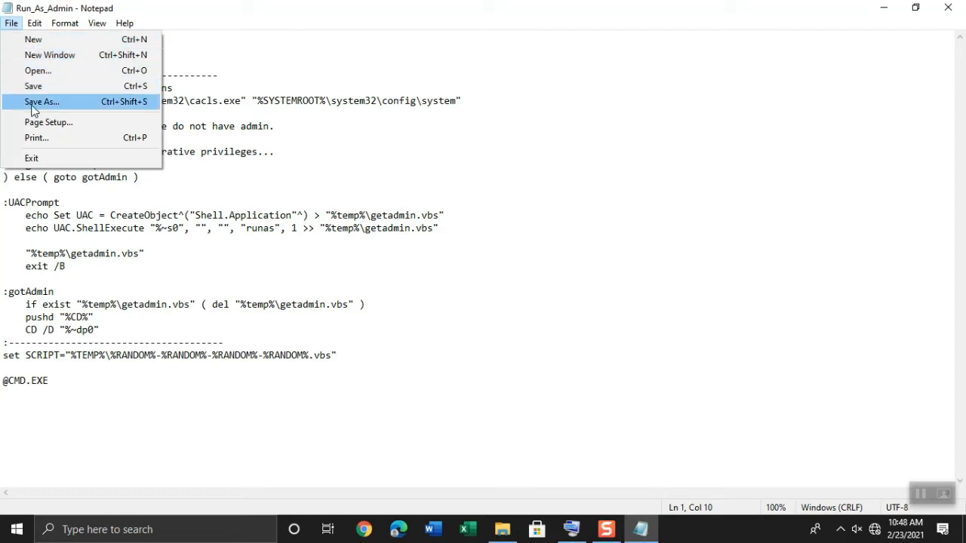
pyautogui.click(41, 101)
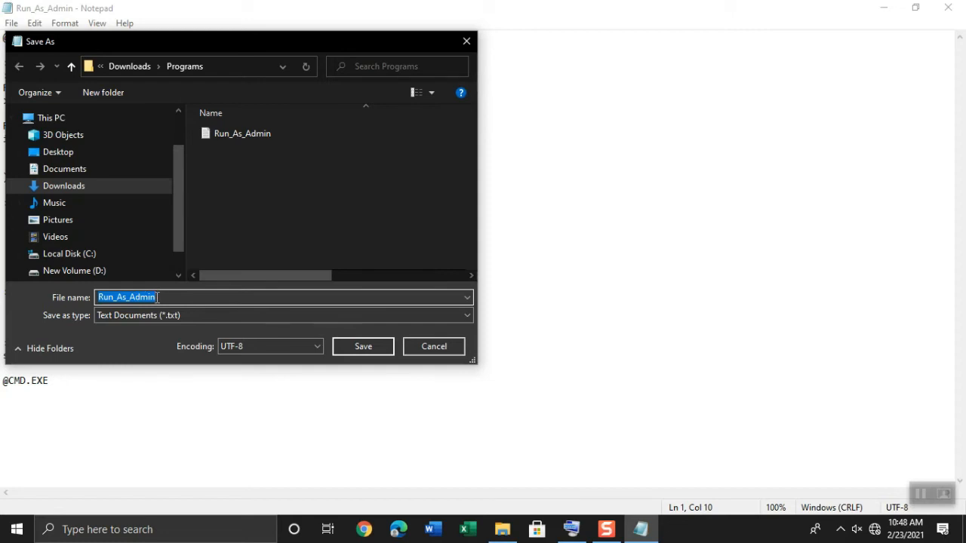
# Step: Save the script as CommandAdmin.bat in the Downloads Programs folder
pyautogui.write('Co')
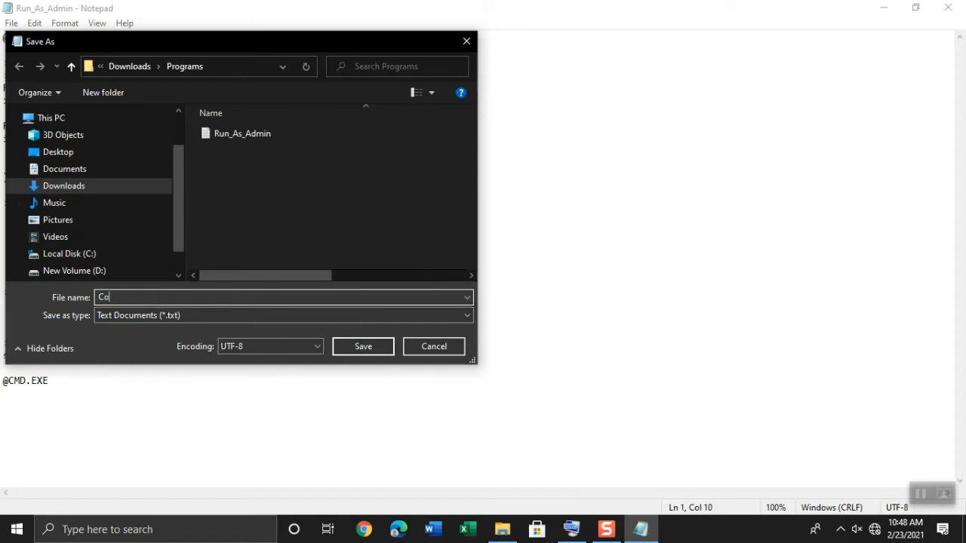
pyautogui.write('mma')
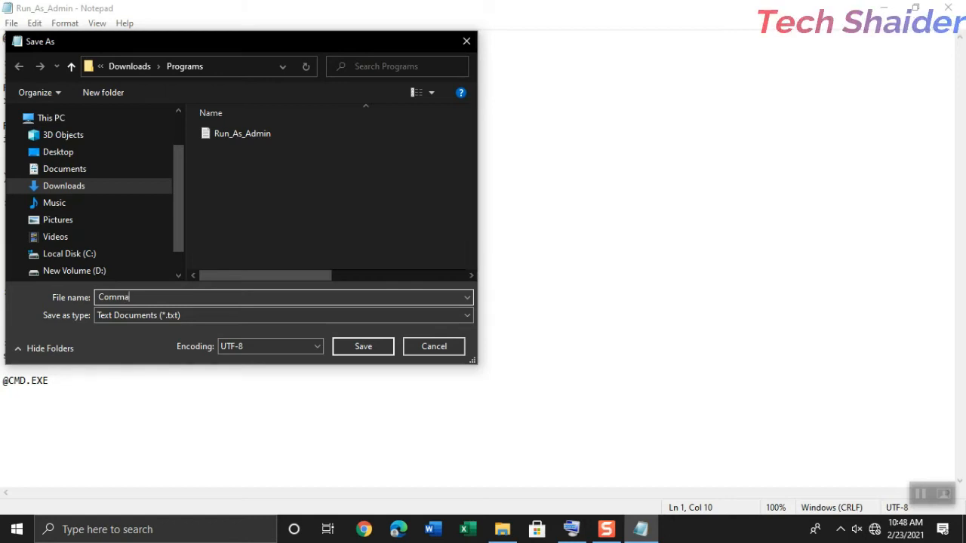
pyautogui.write('nd')
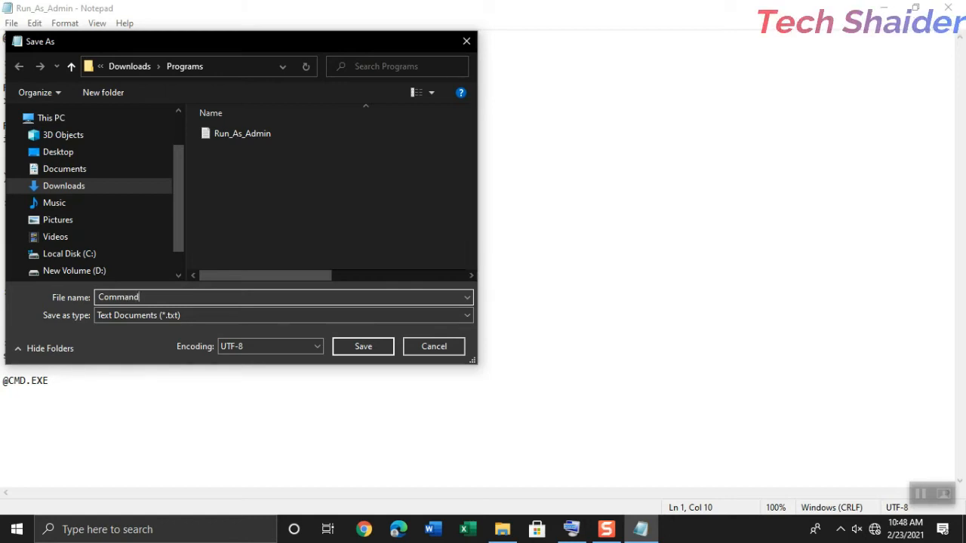
pyautogui.write('Admin')
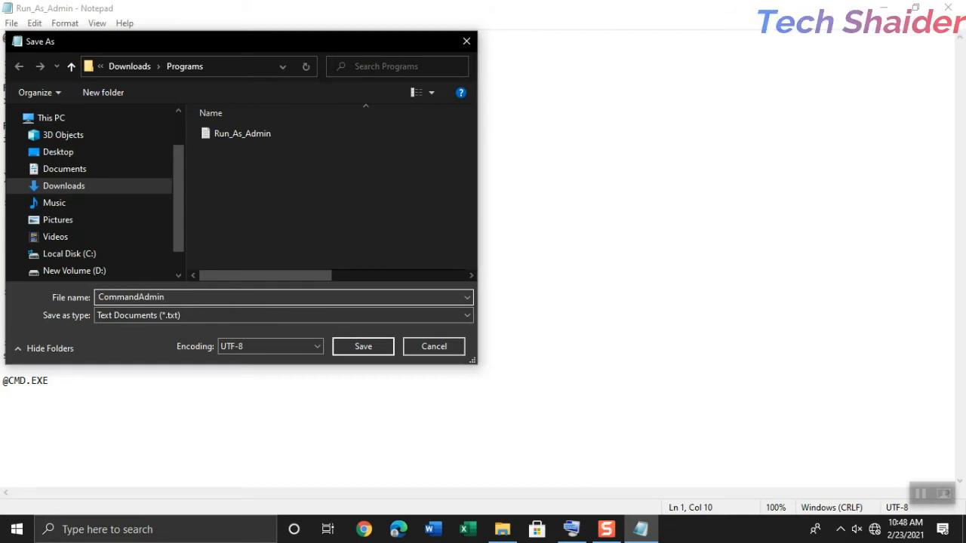
pyautogui.write('.')
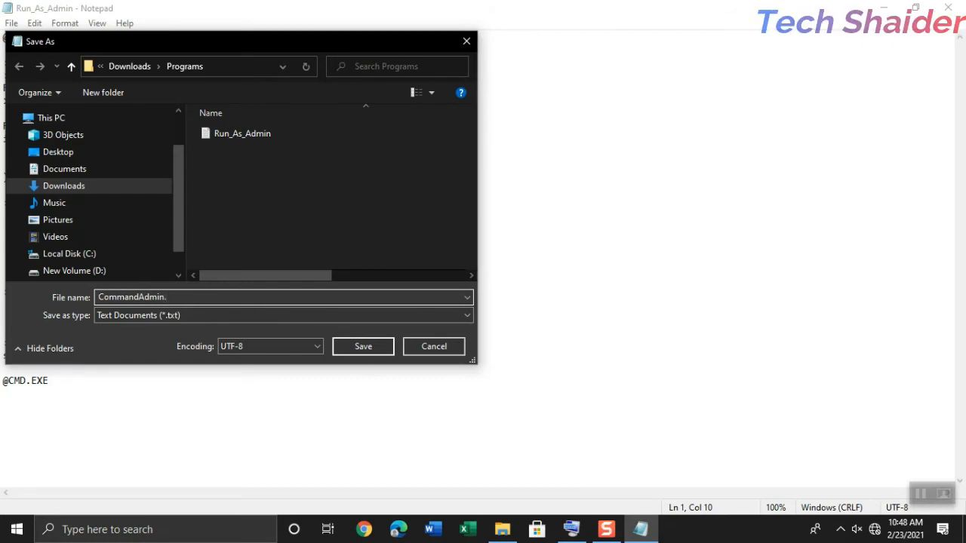
pyautogui.write('b')
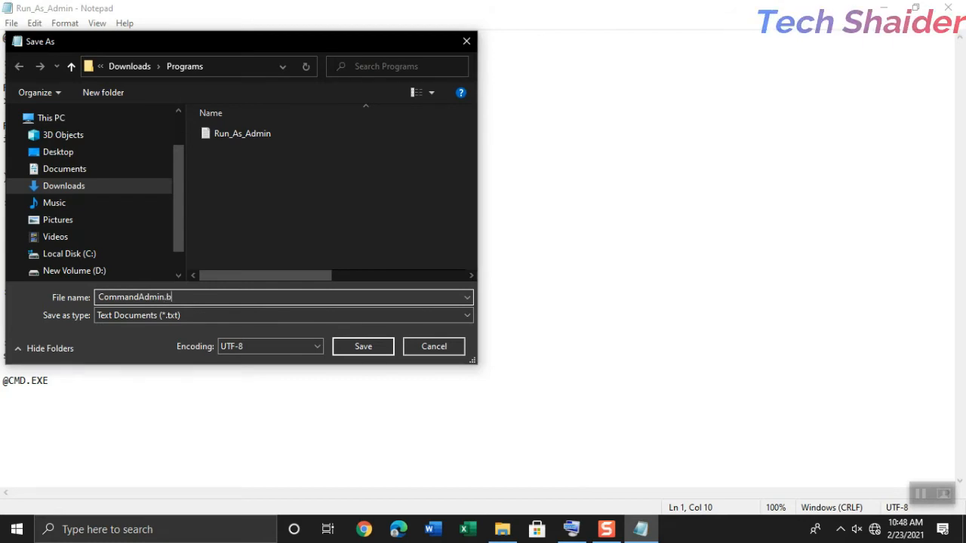
pyautogui.write('a')
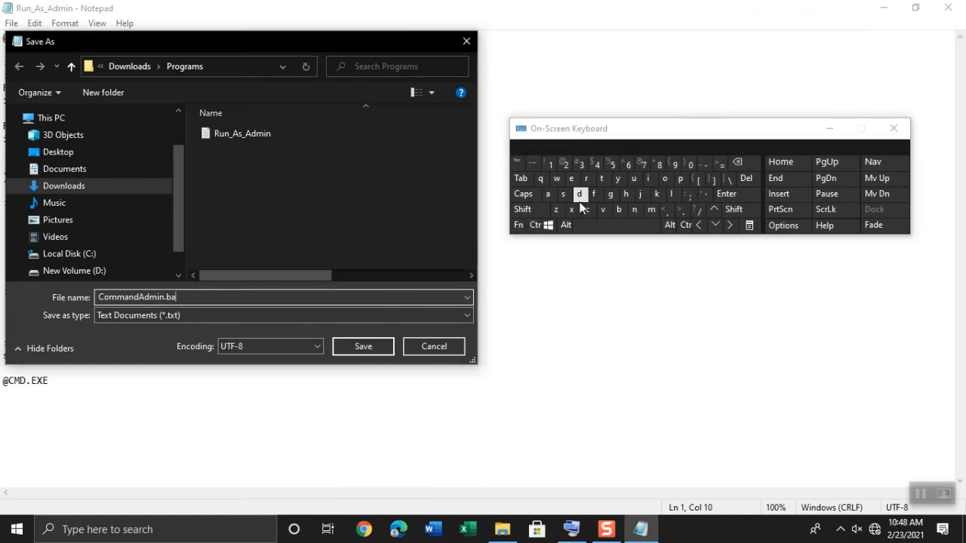
pyautogui.click(601, 178)
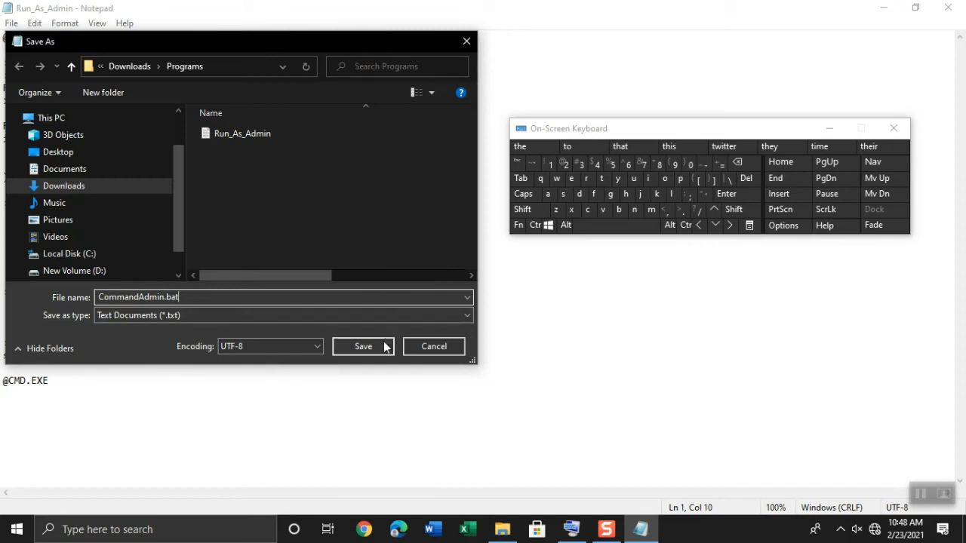
pyautogui.moveTo(369, 359)
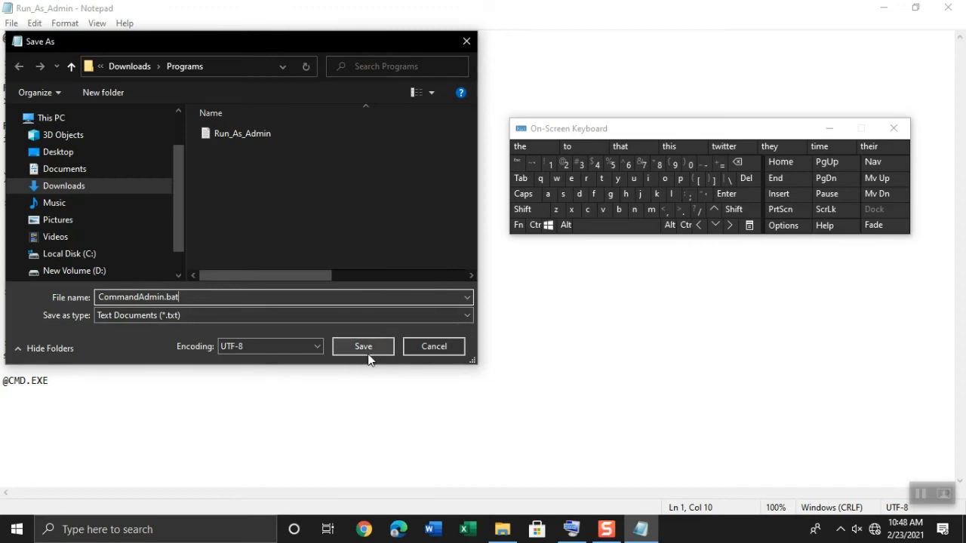
pyautogui.click(363, 346)
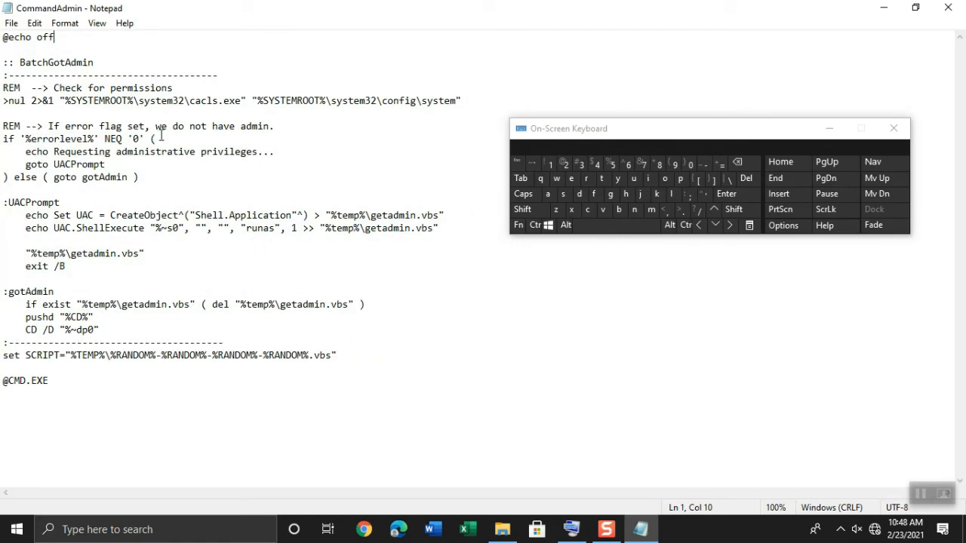
# Step: Exit Notepad, returning to the Programs folder in File Explorer
pyautogui.click(12, 22)
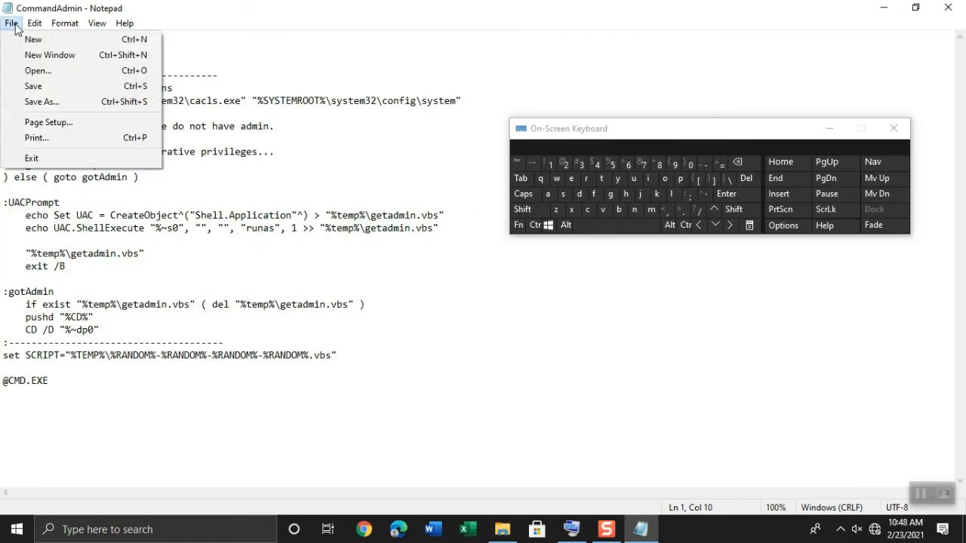
pyautogui.moveTo(32, 159)
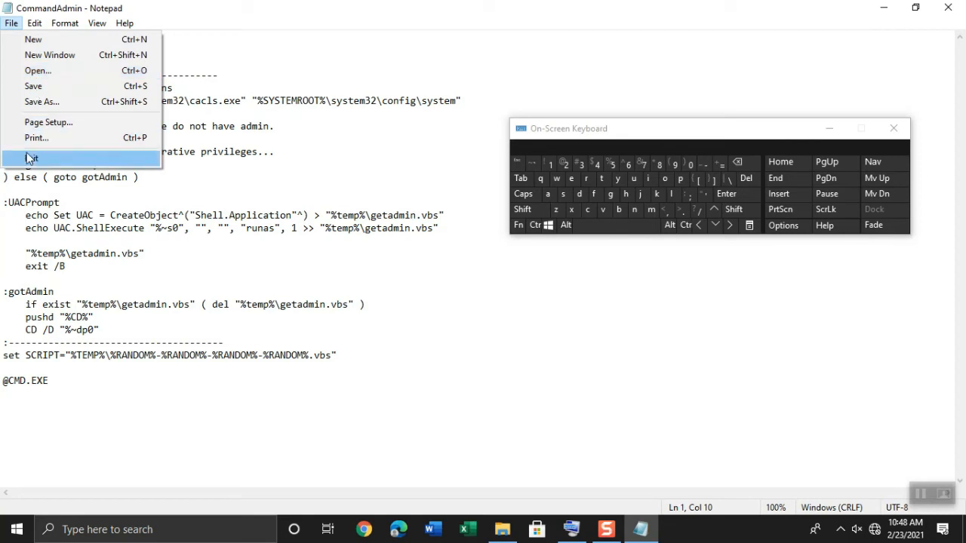
pyautogui.click(30, 158)
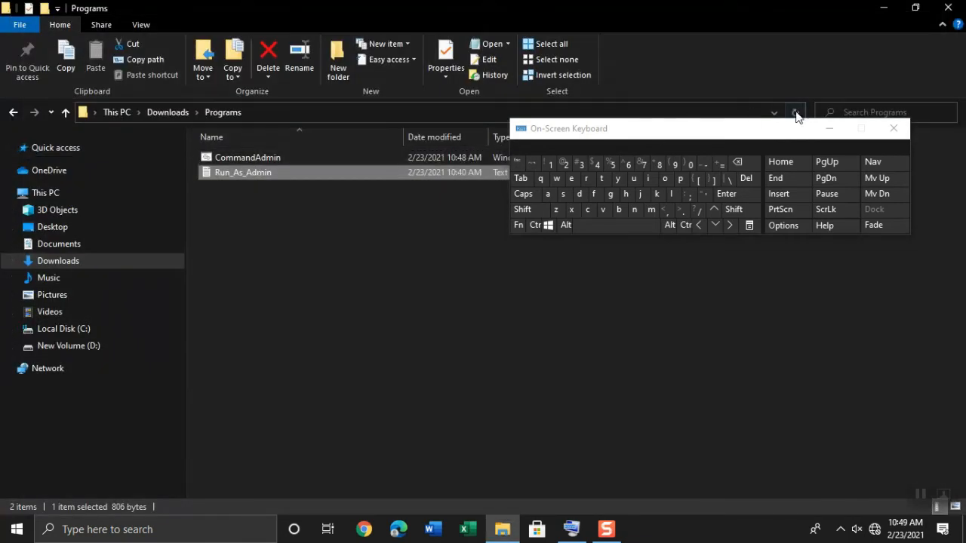
# Step: Keep the Details view and show file name extensions so CommandAdmin.bat and Run_As_Admin.txt appear
pyautogui.click(894, 128)
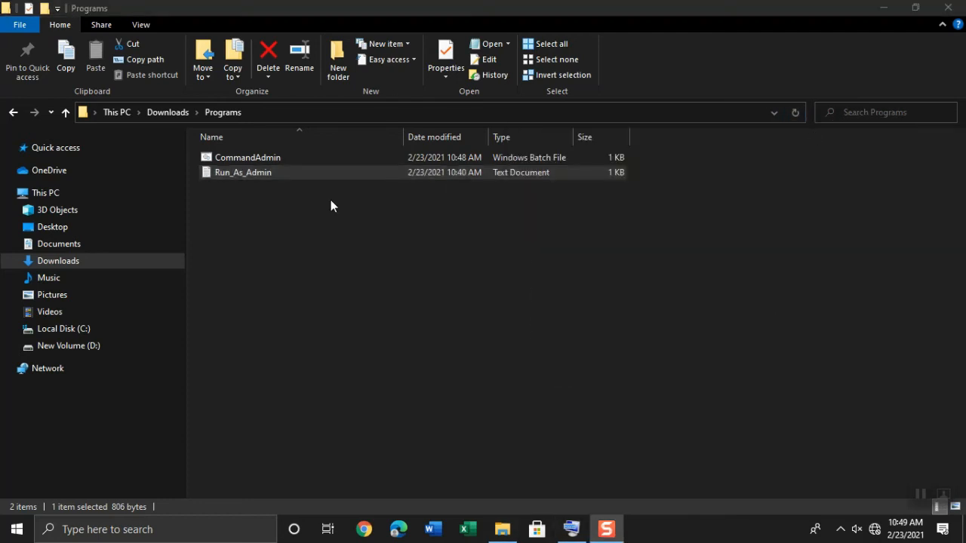
pyautogui.click(247, 157)
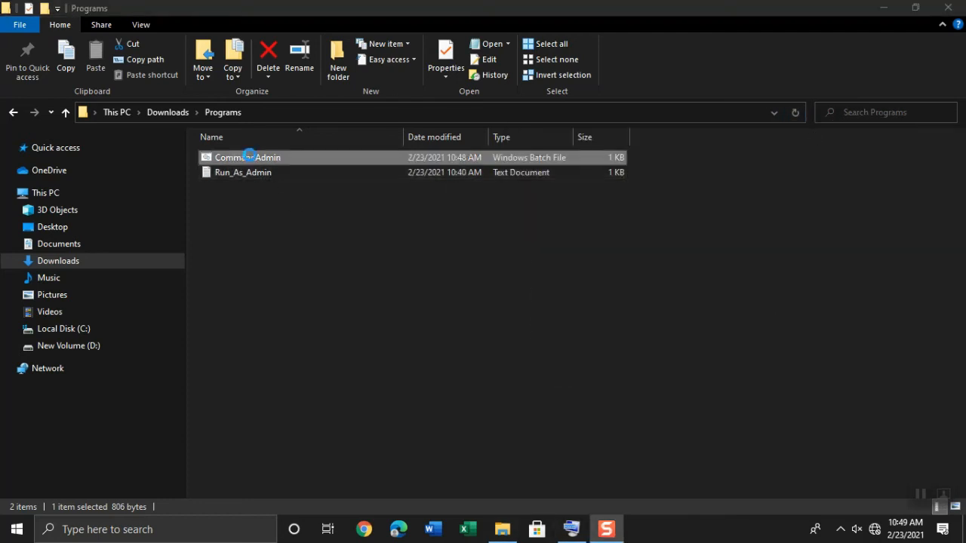
pyautogui.moveTo(287, 159)
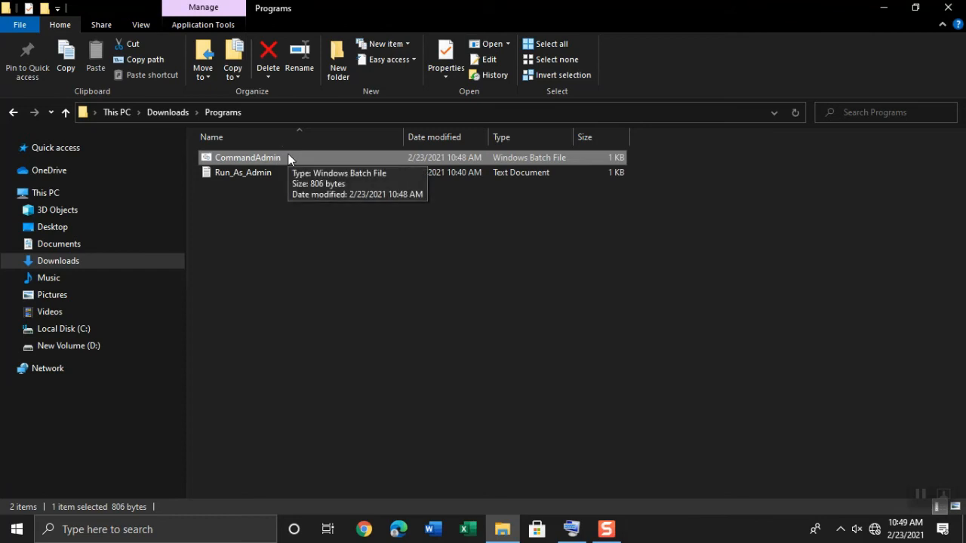
pyautogui.click(142, 24)
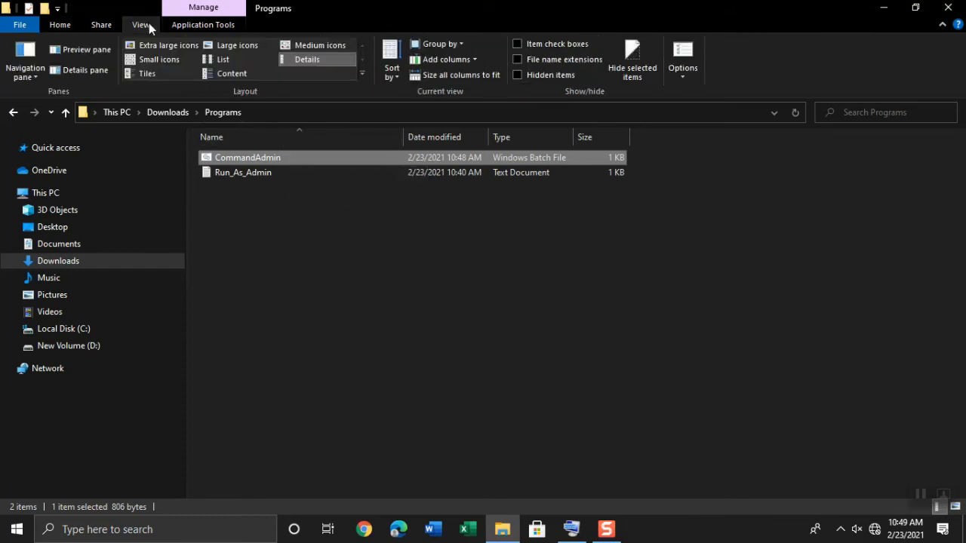
pyautogui.click(237, 46)
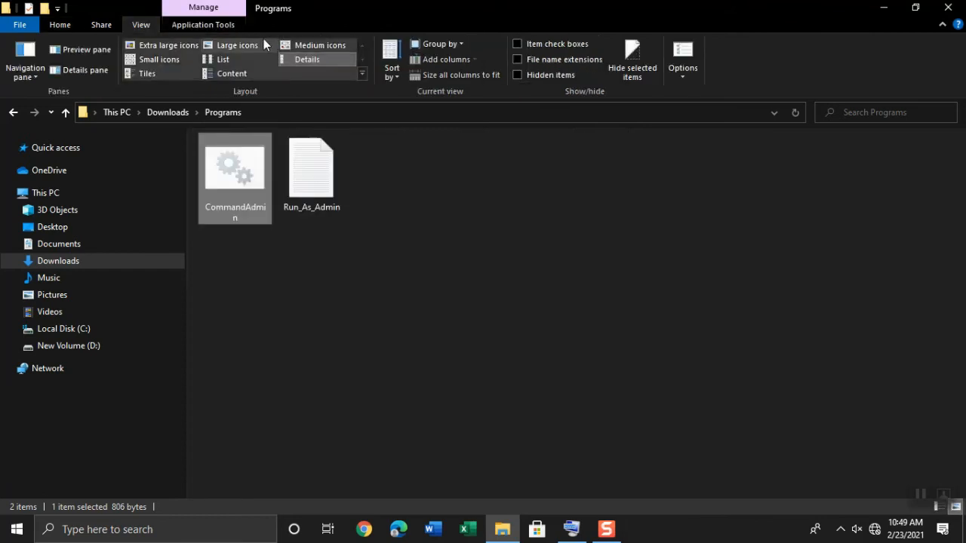
pyautogui.click(307, 59)
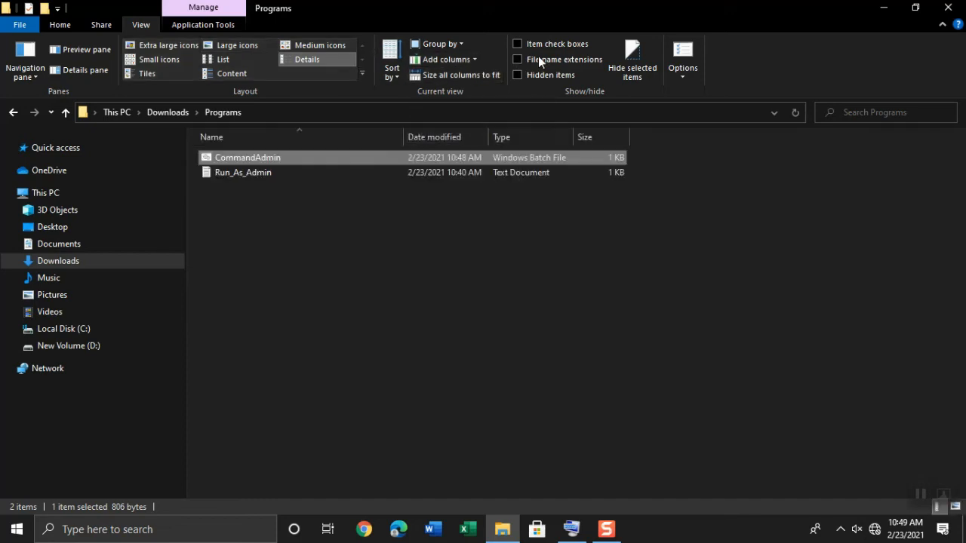
pyautogui.click(516, 59)
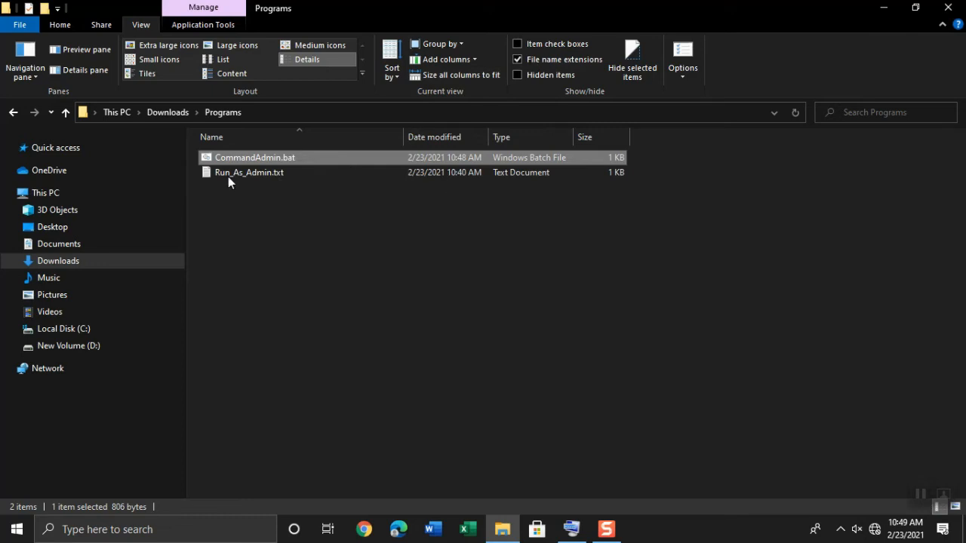
pyautogui.moveTo(280, 163)
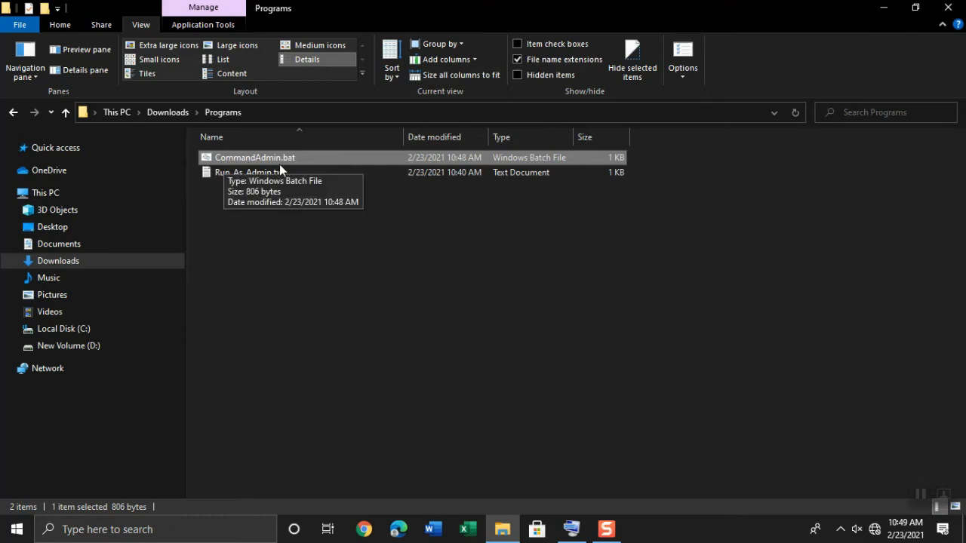
pyautogui.moveTo(289, 172)
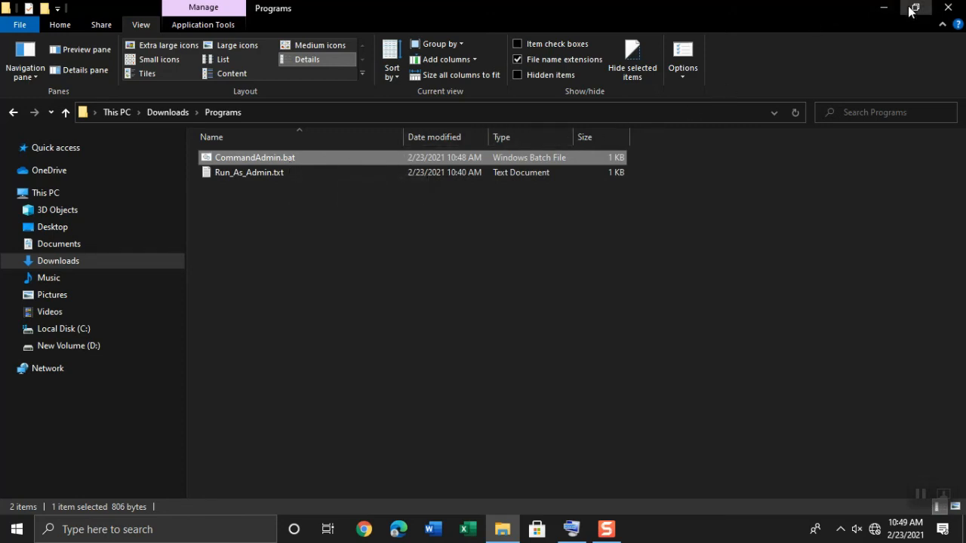
# Step: Restore down the Explorer window to reveal the desktop for the shortcut
pyautogui.click(914, 7)
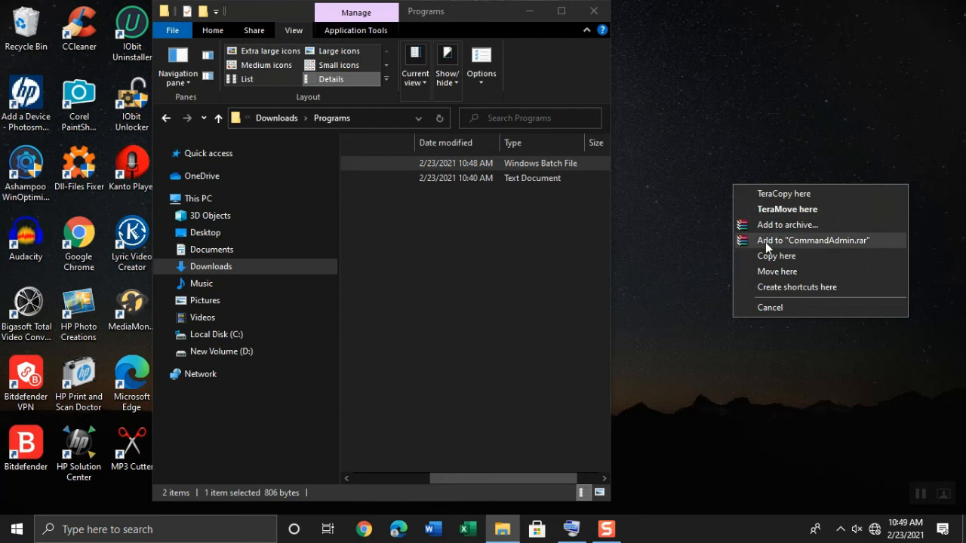
pyautogui.moveTo(762, 291)
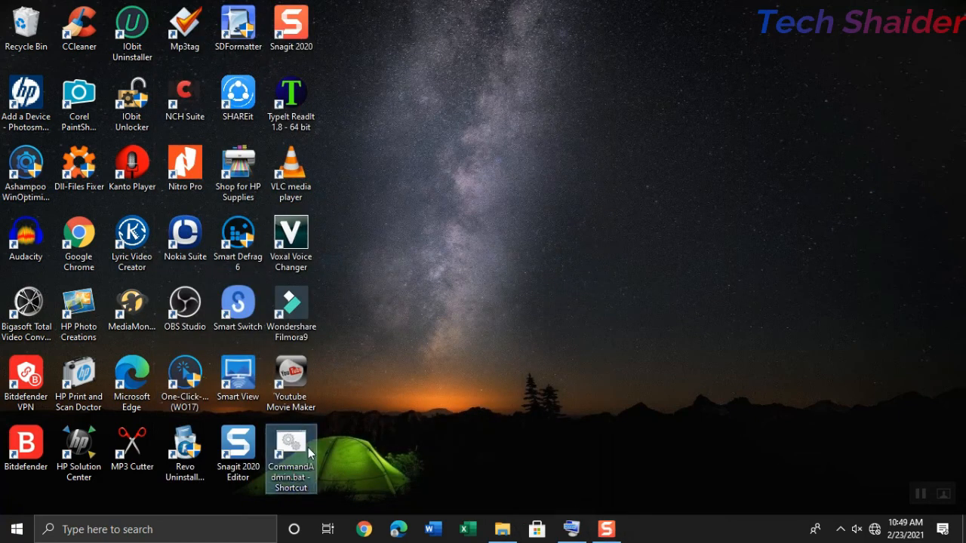
pyautogui.moveTo(295, 461)
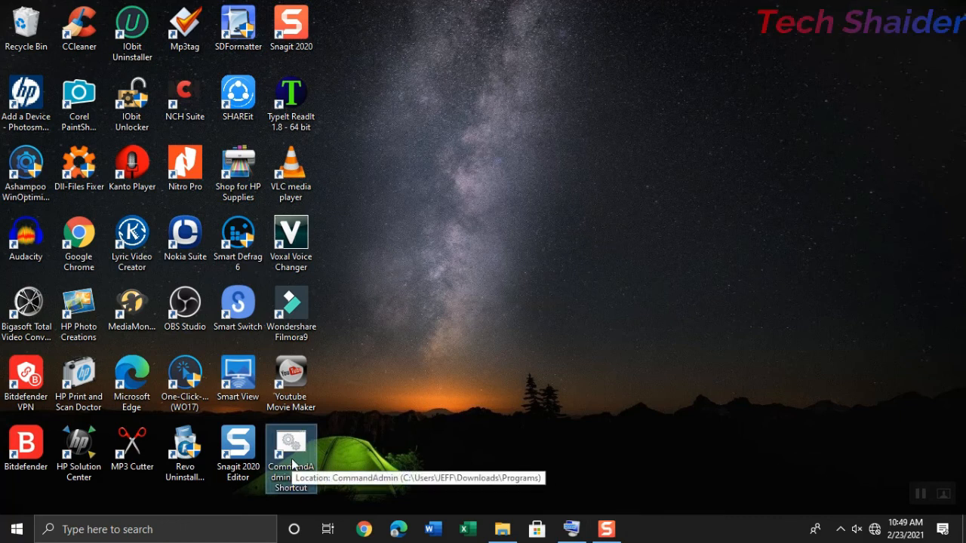
# Step: Launch CommandAdmin.bat from its desktop shortcut, opening an Administrator Command Prompt
pyautogui.doubleClick(290, 453)
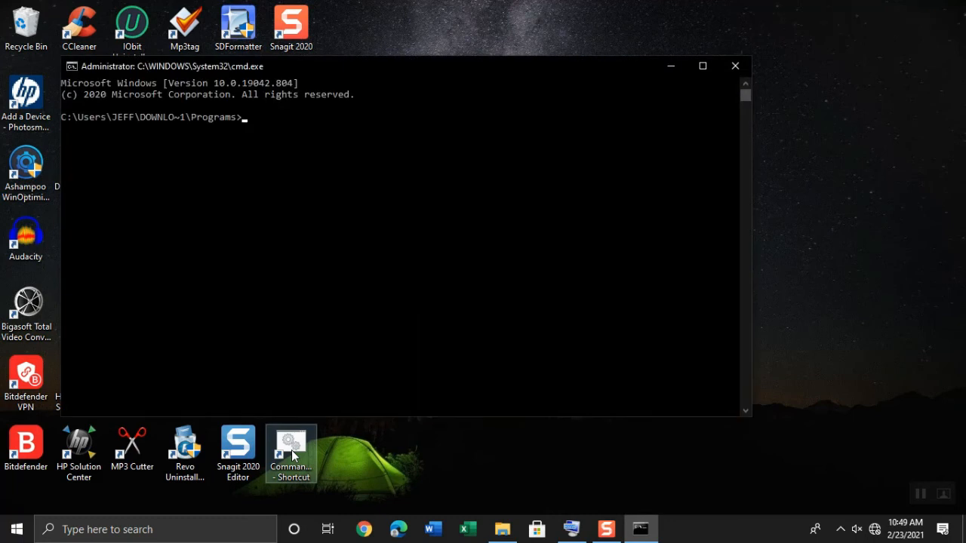
pyautogui.moveTo(214, 157)
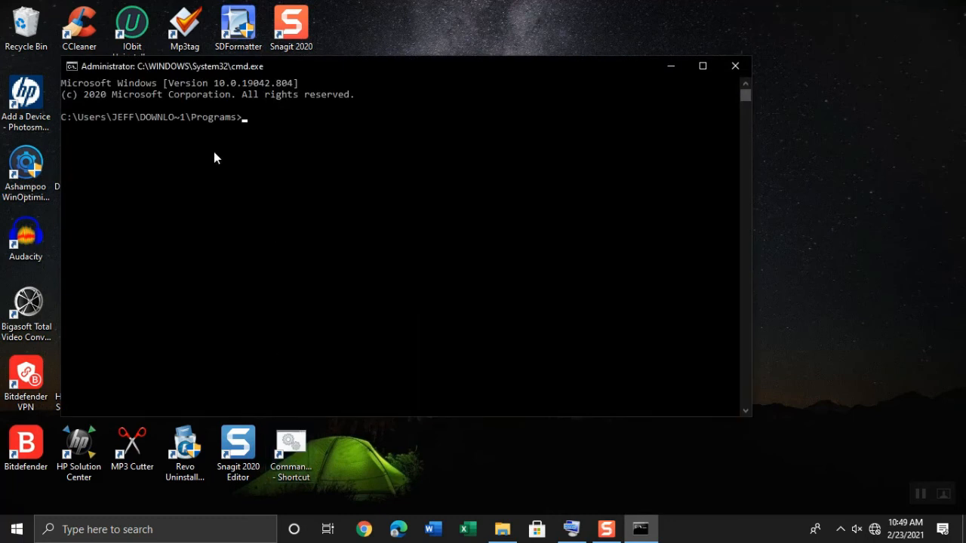
pyautogui.moveTo(102, 118)
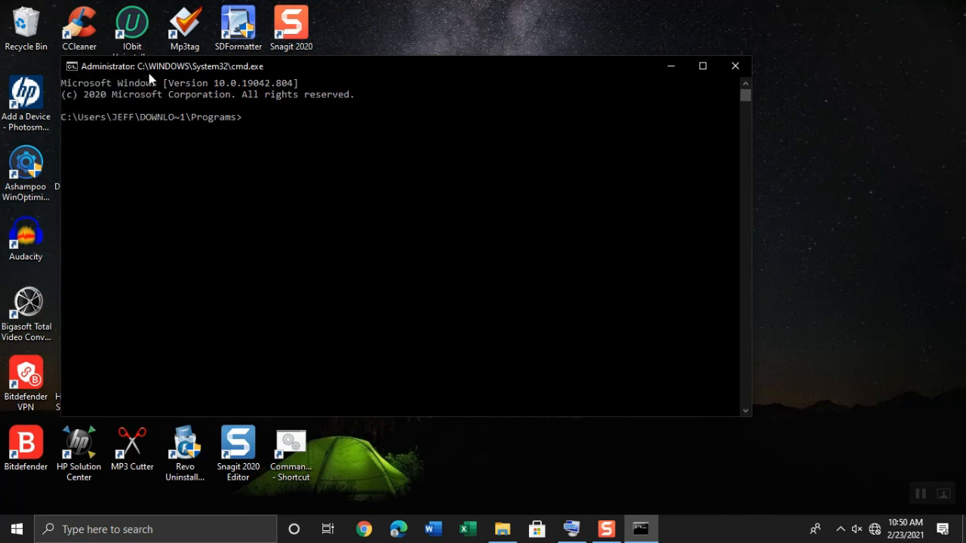
pyautogui.moveTo(445, 86)
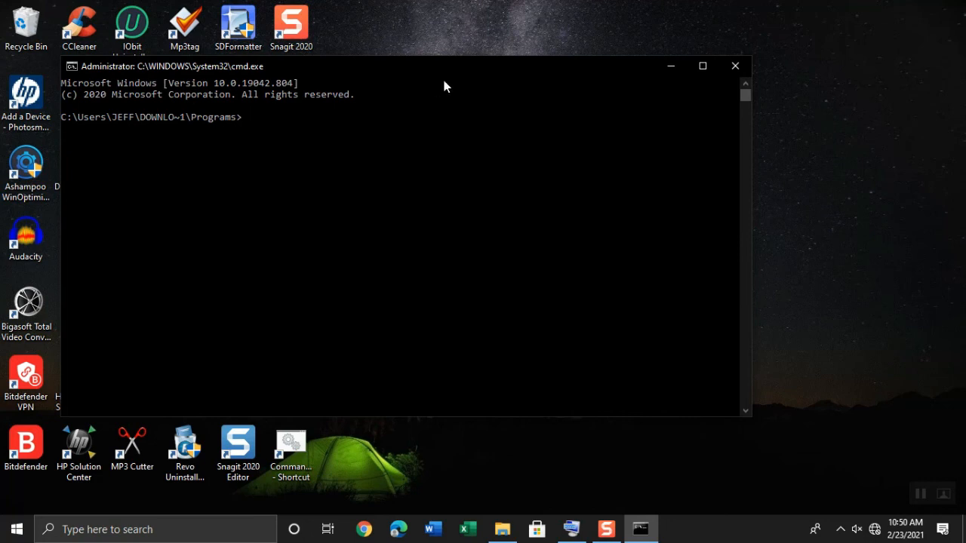